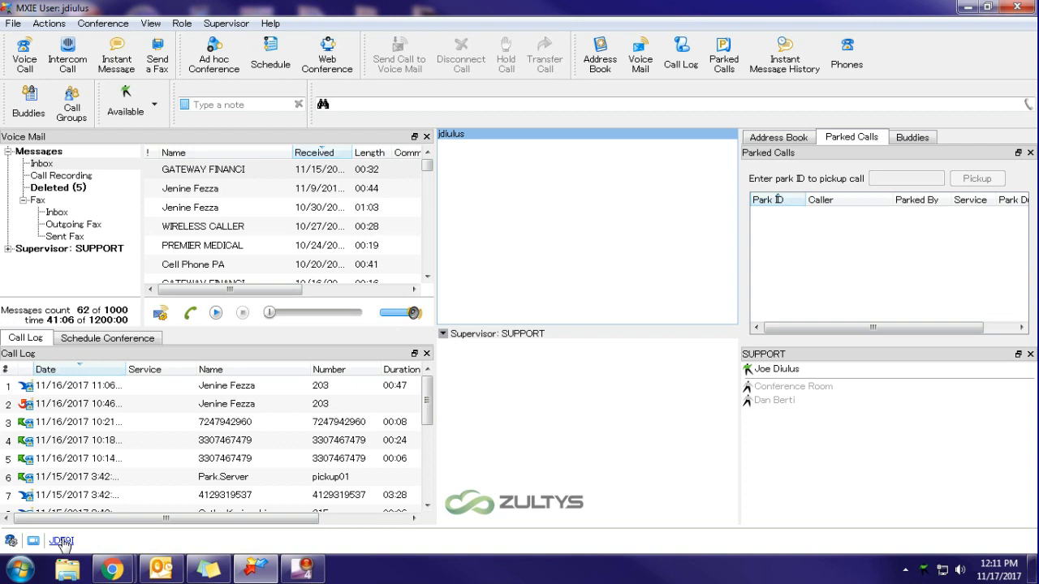
pyautogui.moveTo(62, 545)
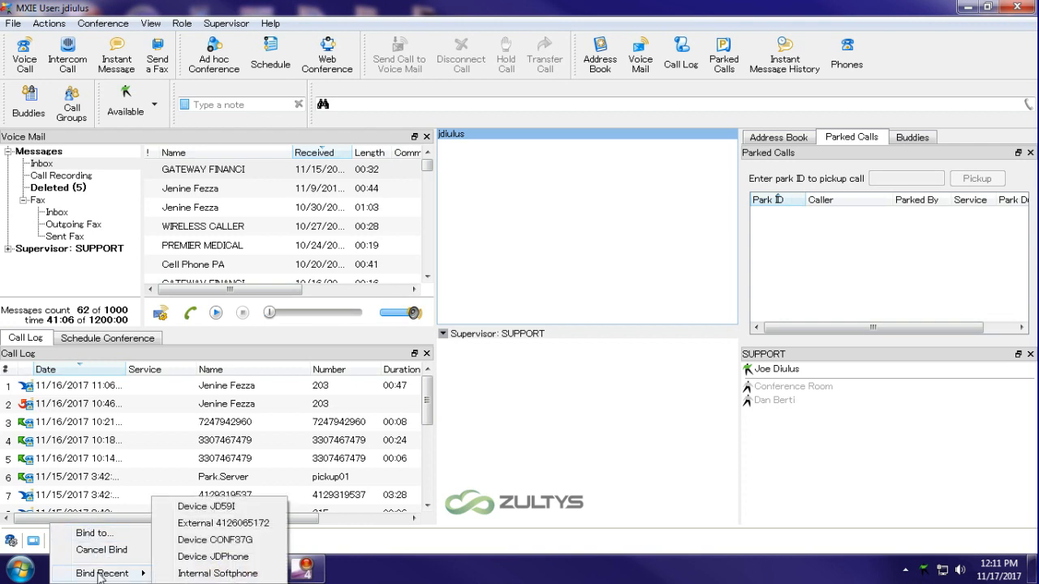
pyautogui.moveTo(201, 539)
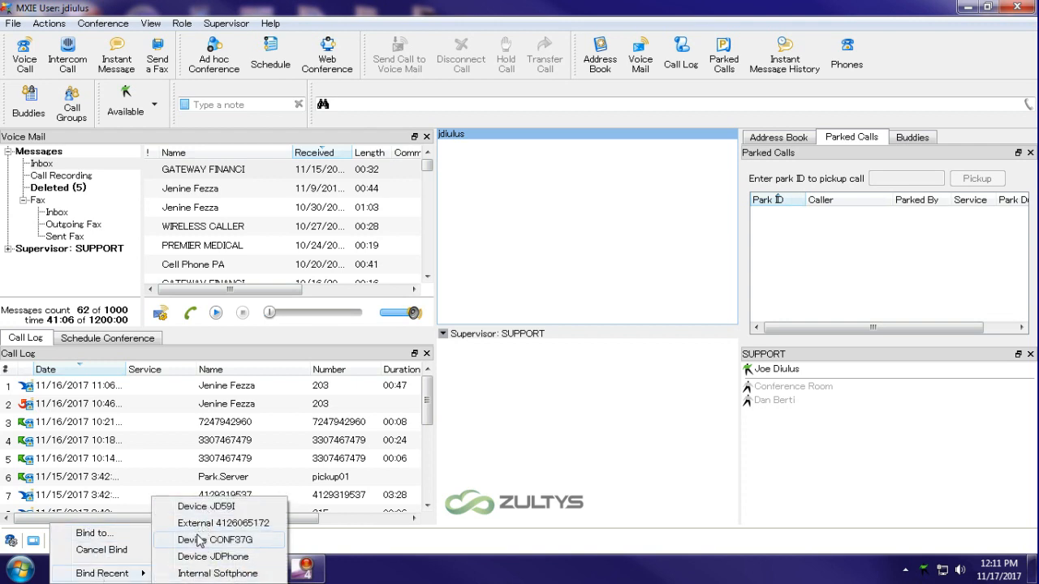
pyautogui.moveTo(169, 574)
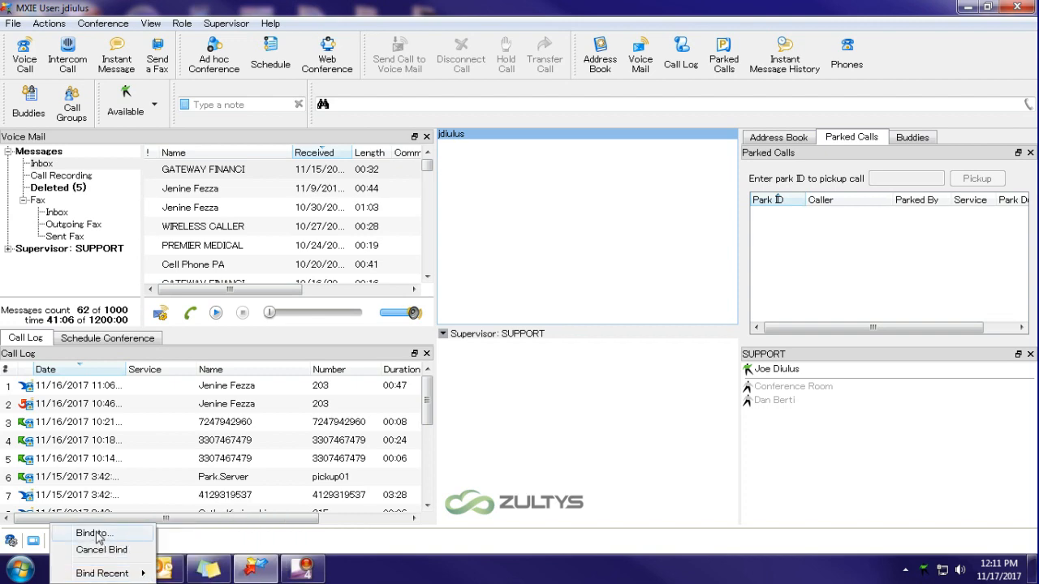
# Step: Start the Bind to a phone wizard, keeping 'Bind by a call from the device' selected
pyautogui.click(96, 532)
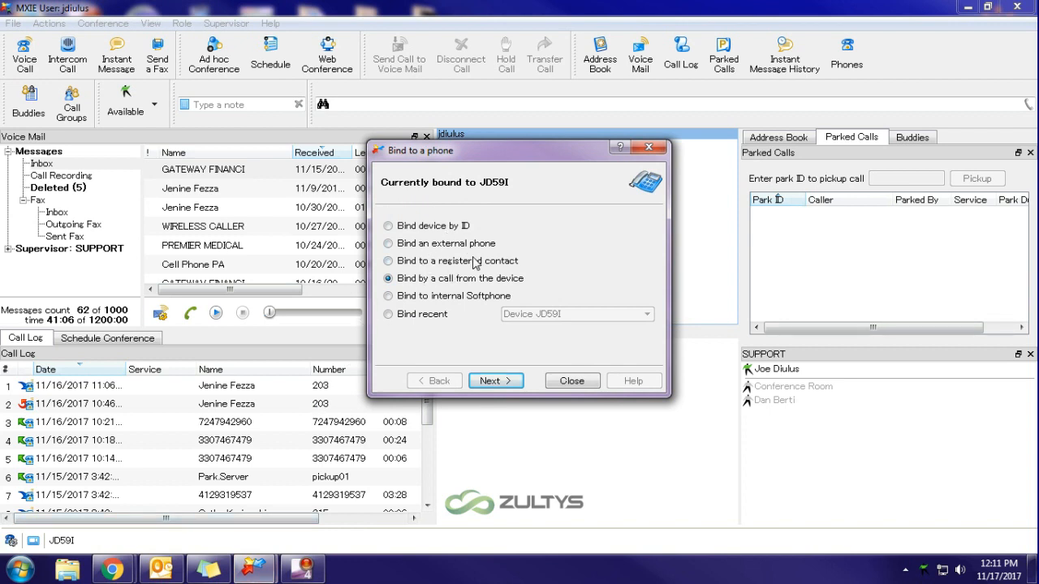
pyautogui.moveTo(428, 279)
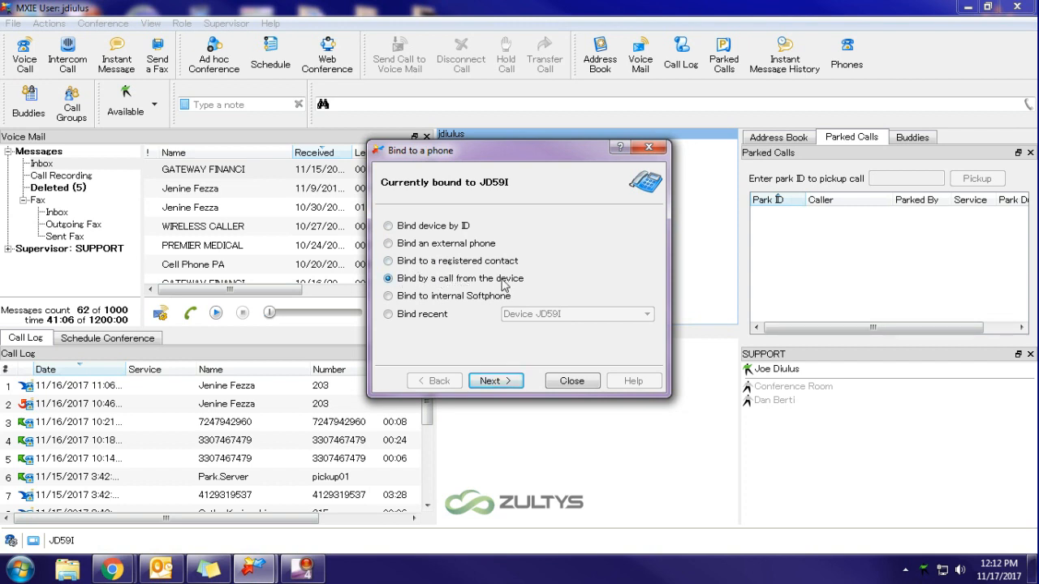
pyautogui.moveTo(497, 379)
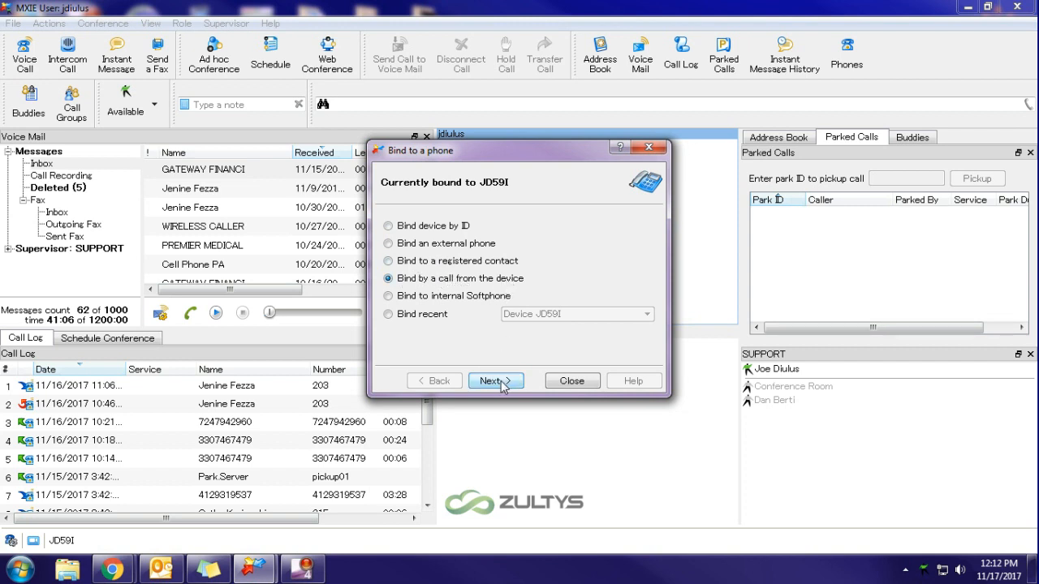
# Step: Advance the wizard so it asks for a call to *27001 from CONF37G within the countdown
pyautogui.click(496, 380)
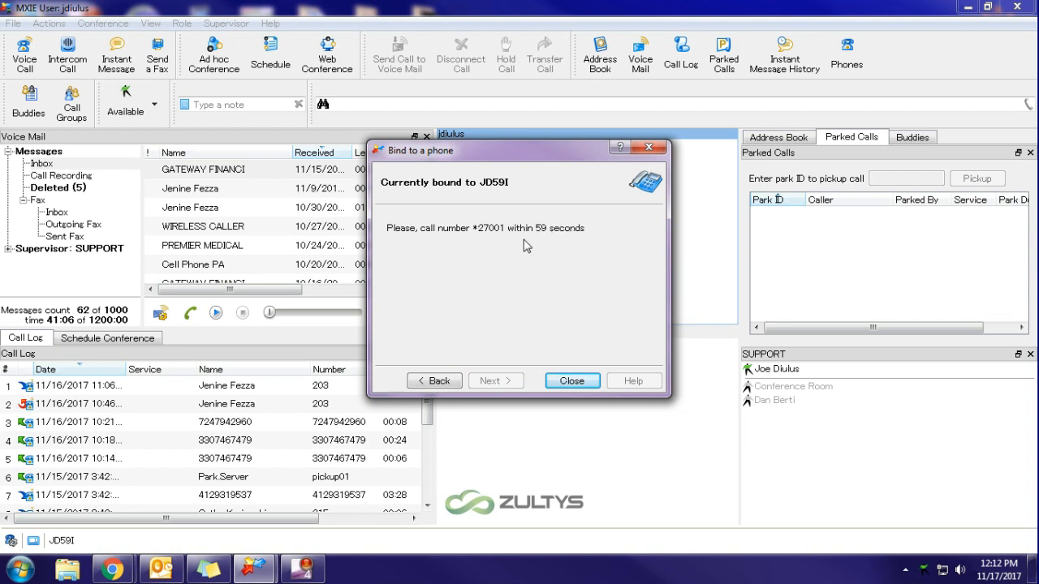
pyautogui.moveTo(424, 236)
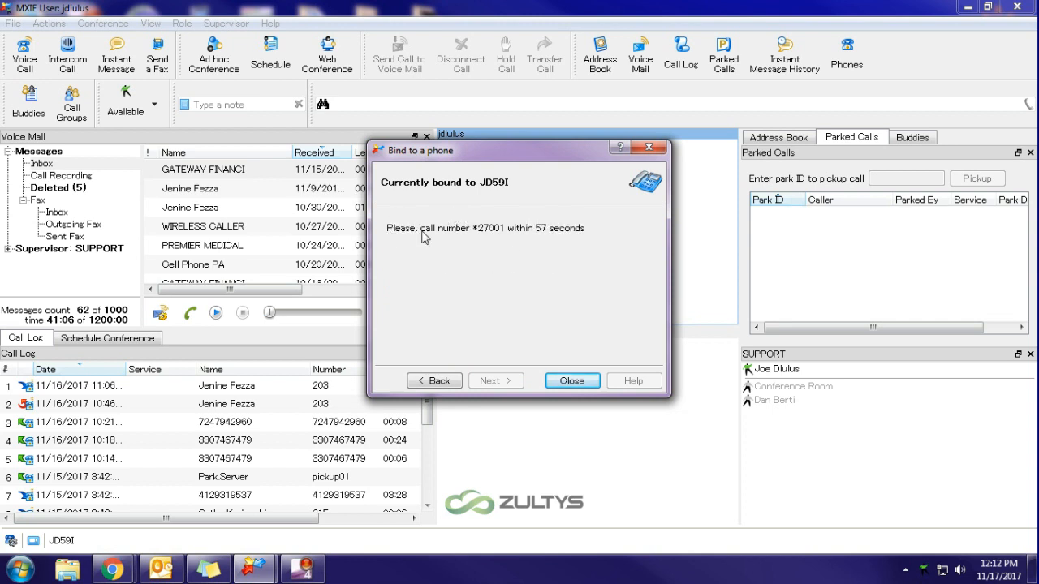
pyautogui.moveTo(503, 240)
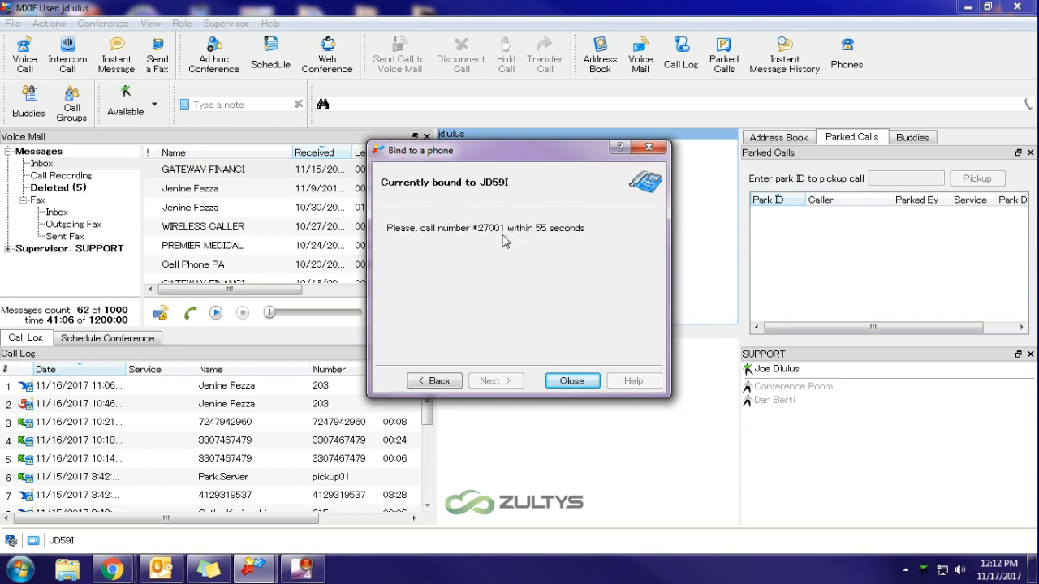
pyautogui.moveTo(527, 265)
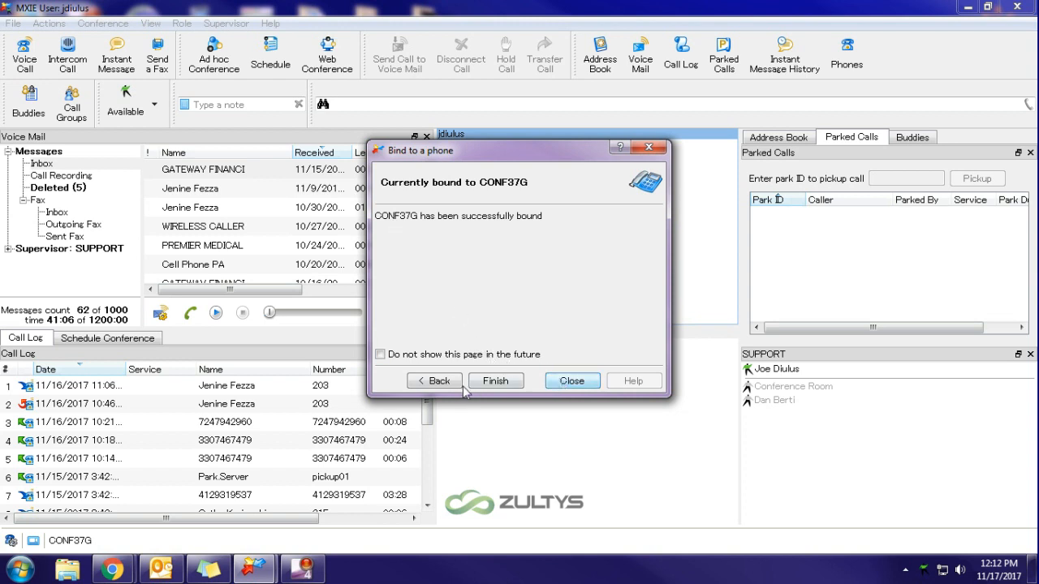
# Step: Finish the wizard, leaving the client bound to conference phone CONF37G
pyautogui.click(572, 380)
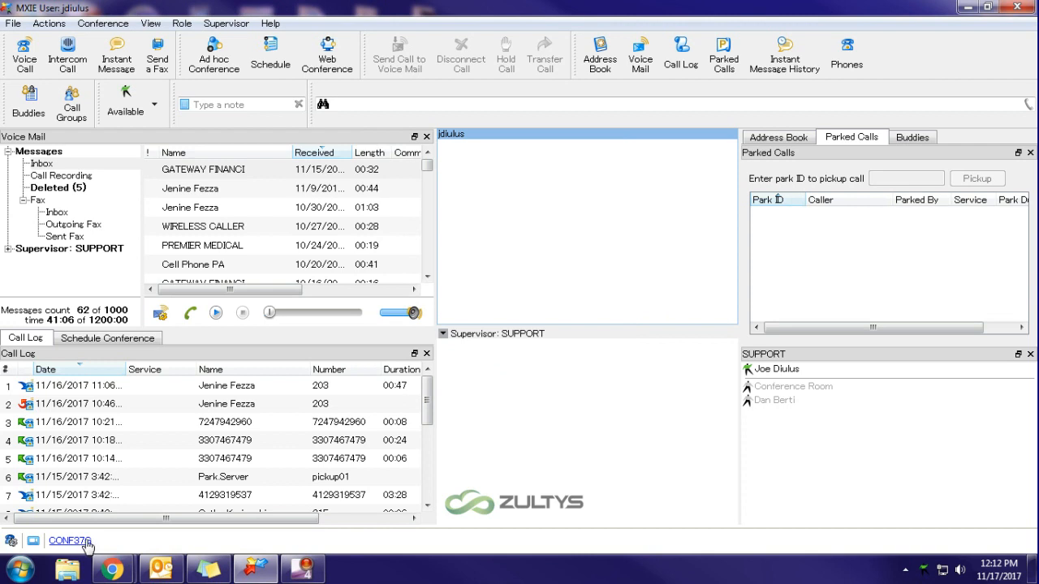
pyautogui.moveTo(130, 549)
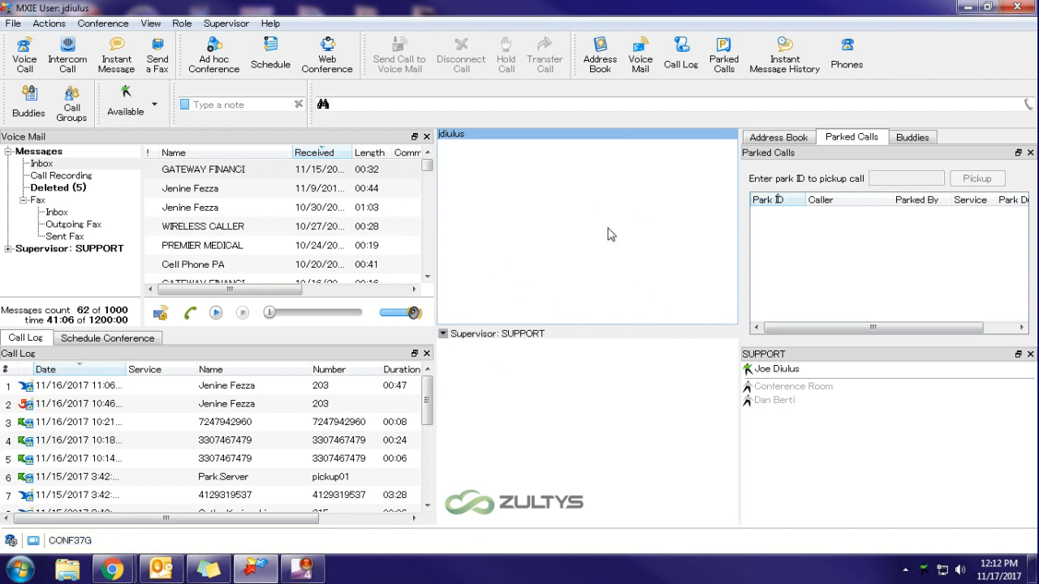
pyautogui.moveTo(315, 263)
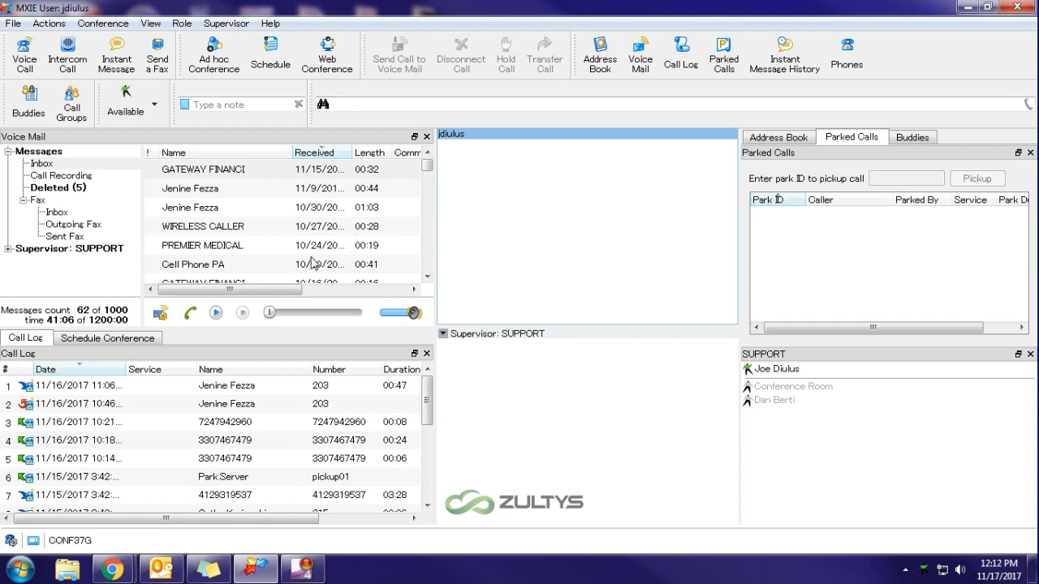
pyautogui.moveTo(646, 499)
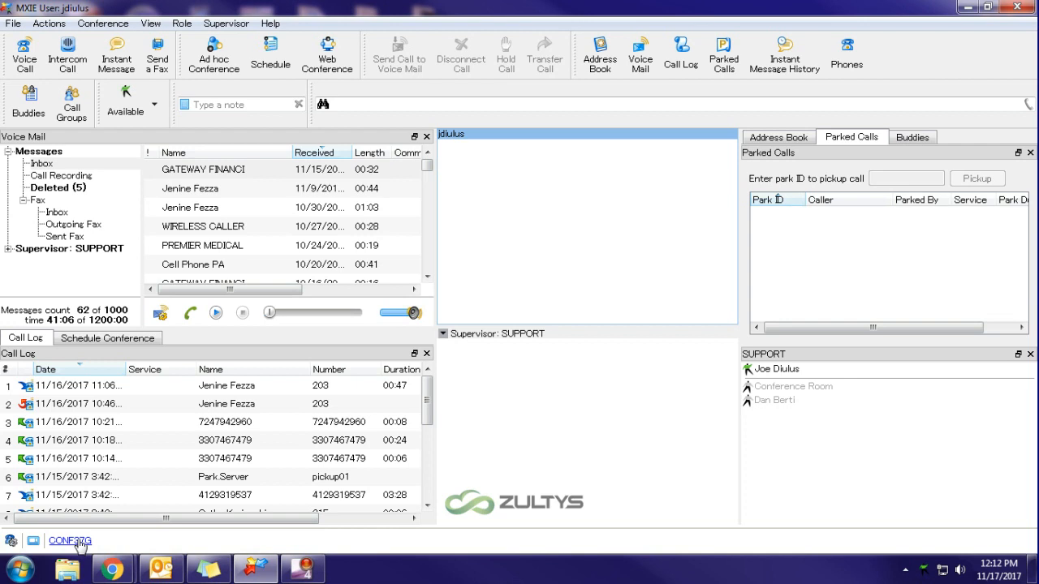
# Step: Rebind the client to desk phone JD59I via Bind Recent on the status bar device indicator
pyautogui.rightClick(68, 540)
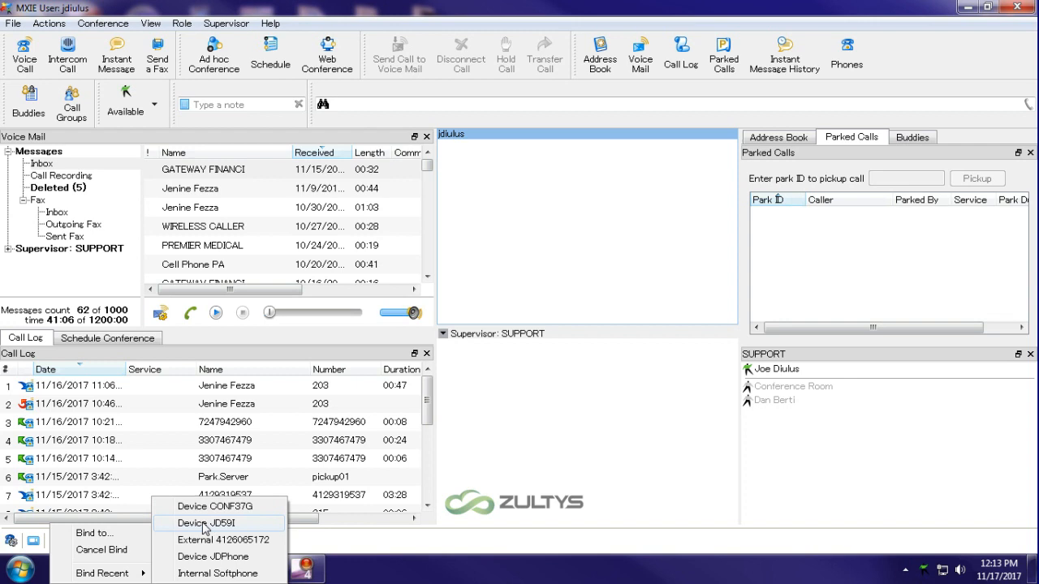
pyautogui.click(205, 523)
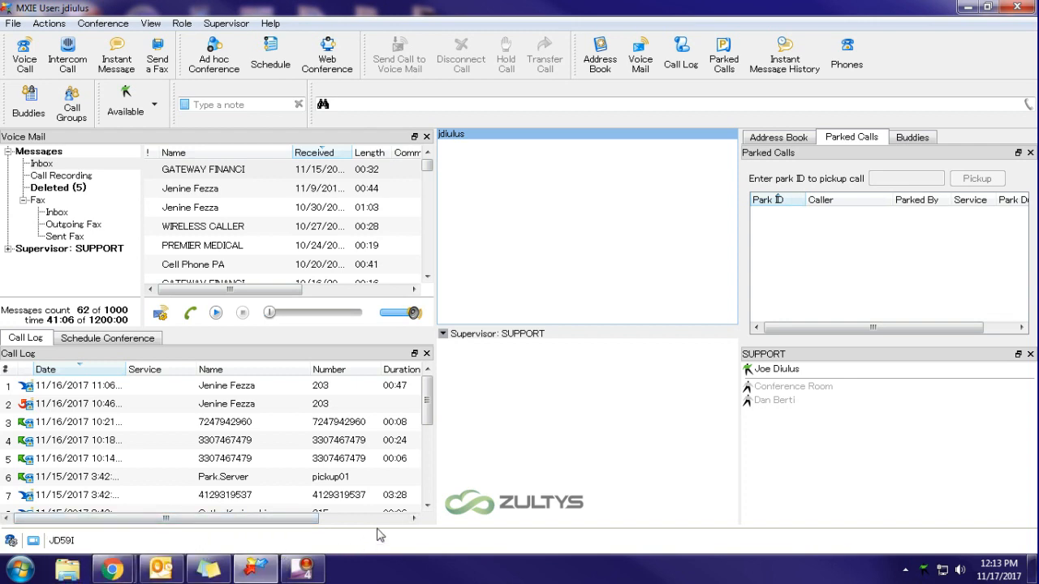